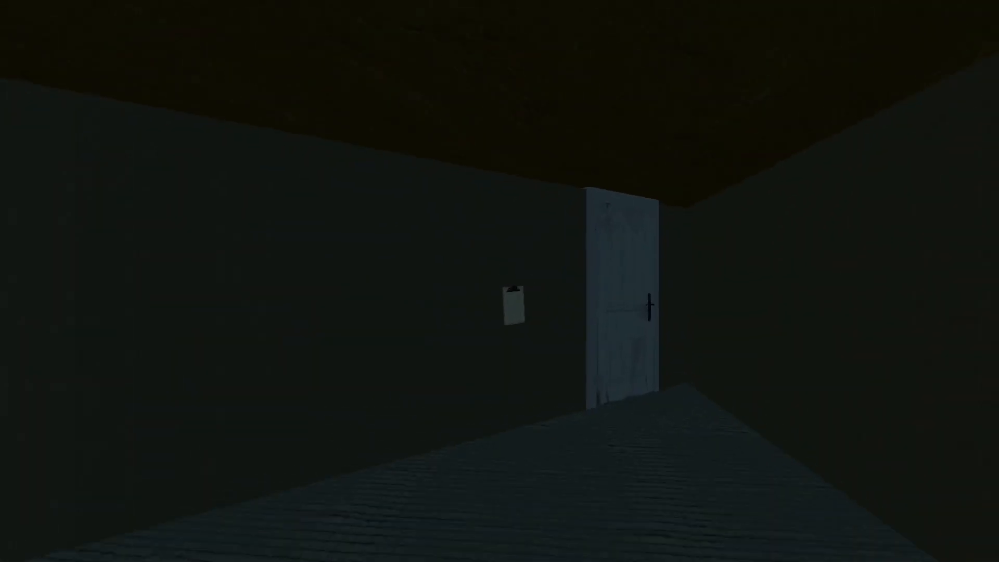
# Start a new game from the title screen so the player spawns in the dim corridor
pyautogui.click(515, 304)
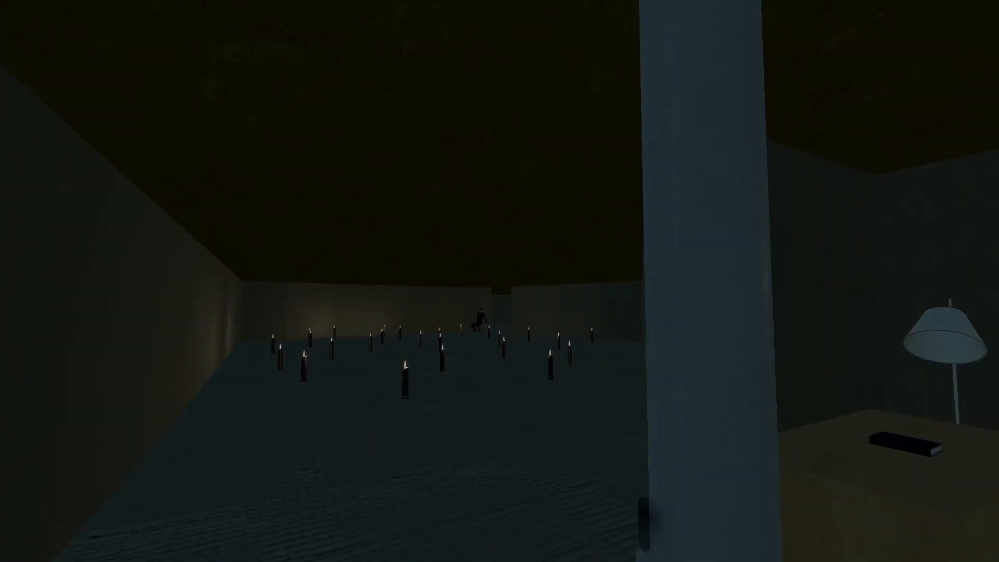
pyautogui.moveTo(500, 281)
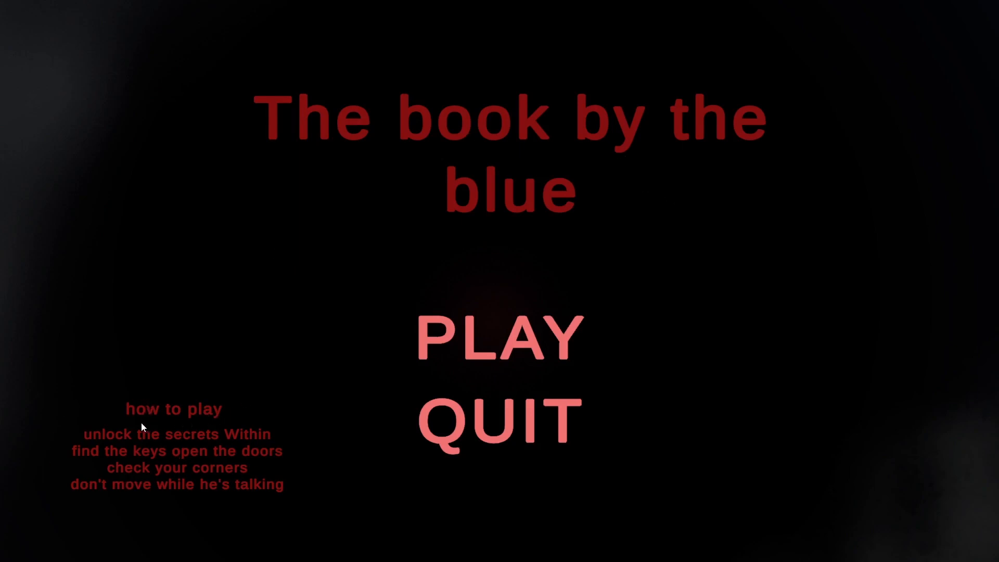
pyautogui.moveTo(93, 467)
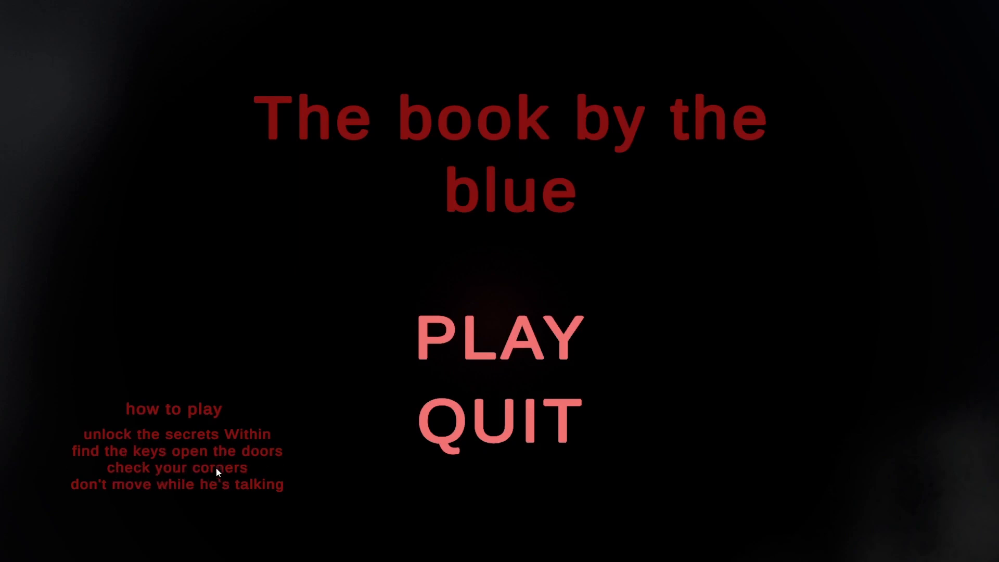
pyautogui.moveTo(259, 505)
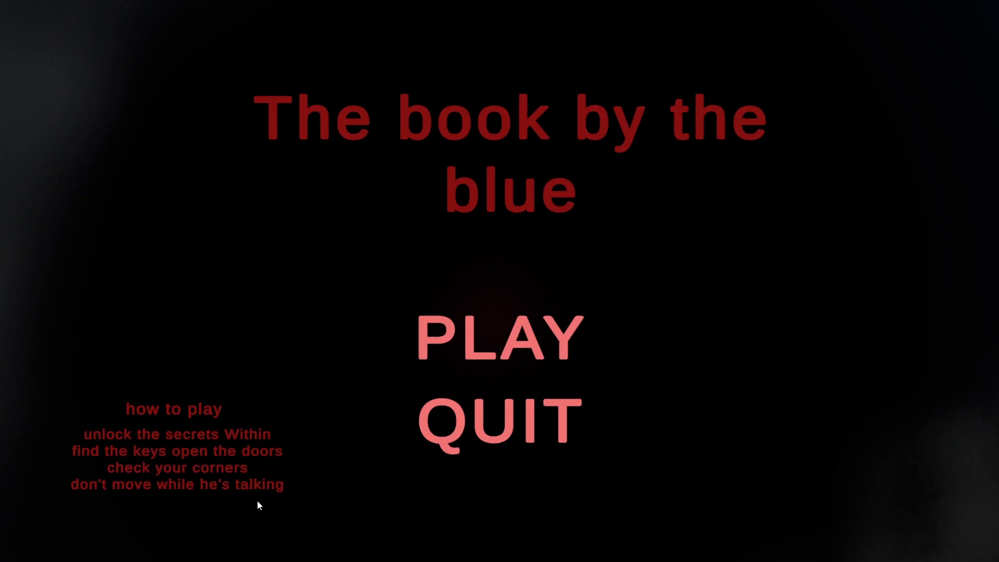
pyautogui.moveTo(161, 484)
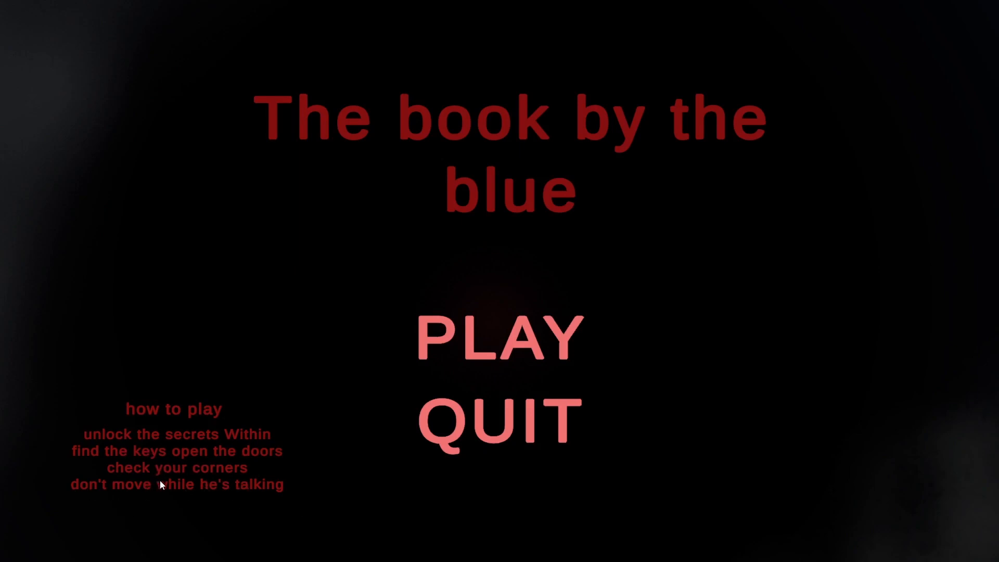
pyautogui.moveTo(161, 485)
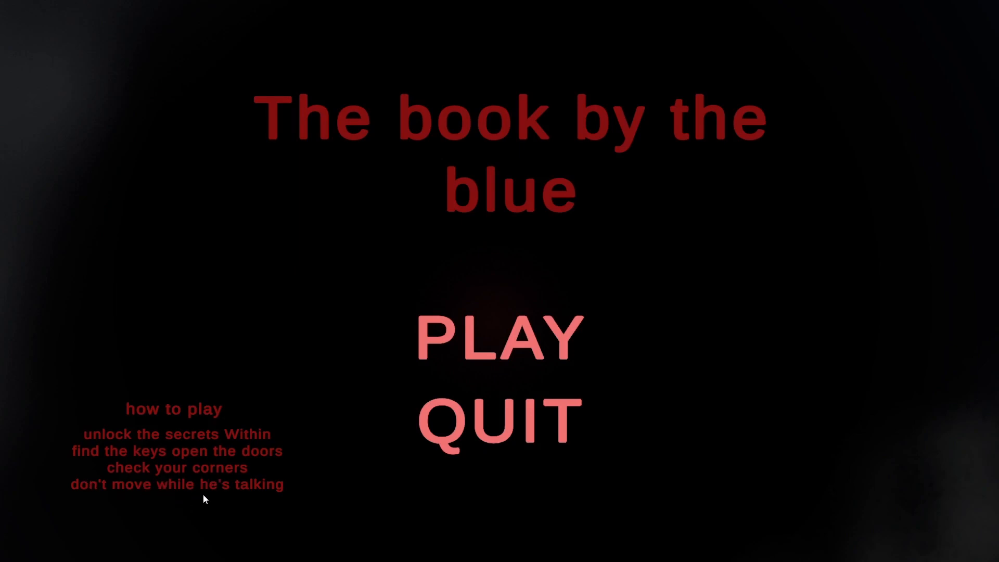
pyautogui.moveTo(216, 488)
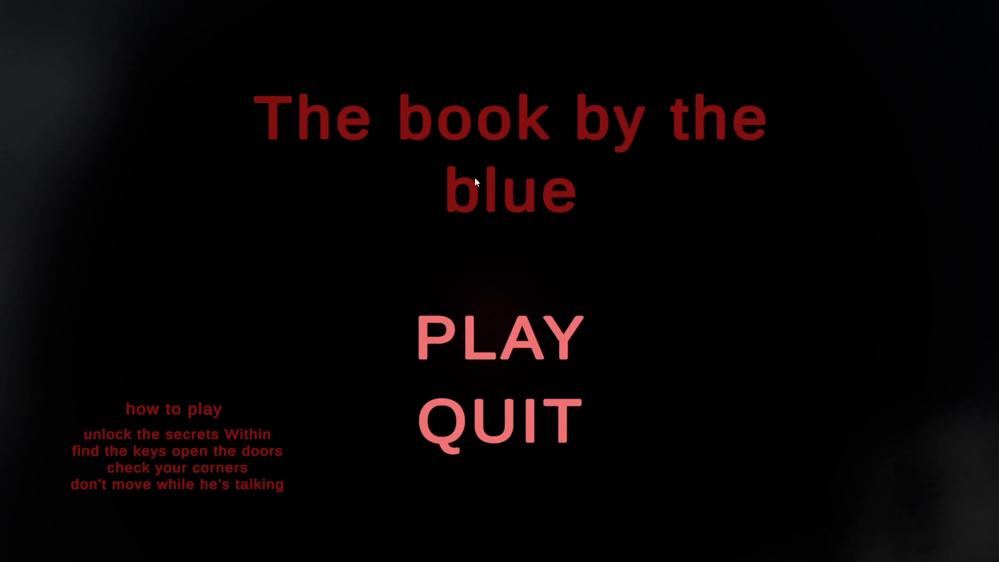
pyautogui.moveTo(531, 191)
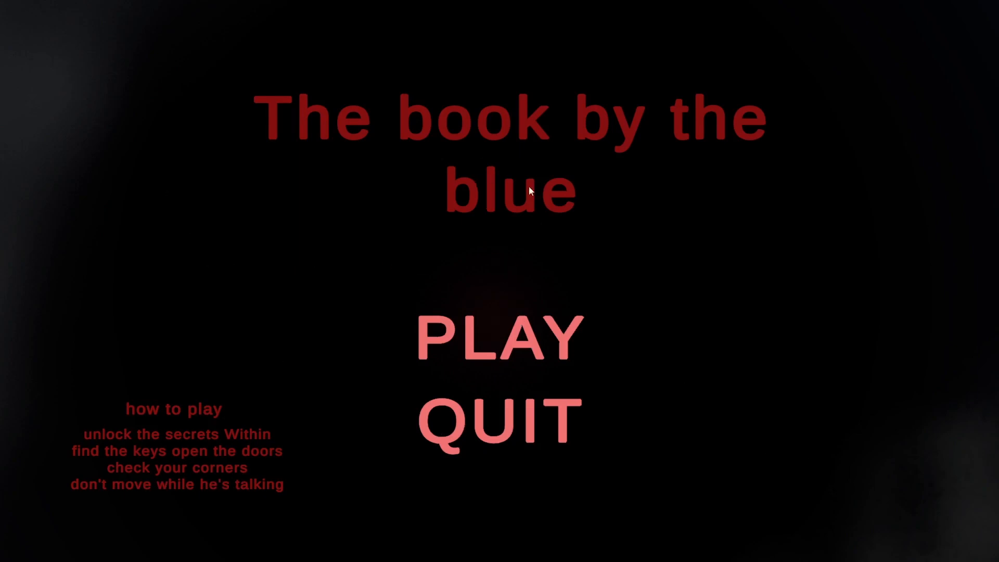
pyautogui.moveTo(577, 394)
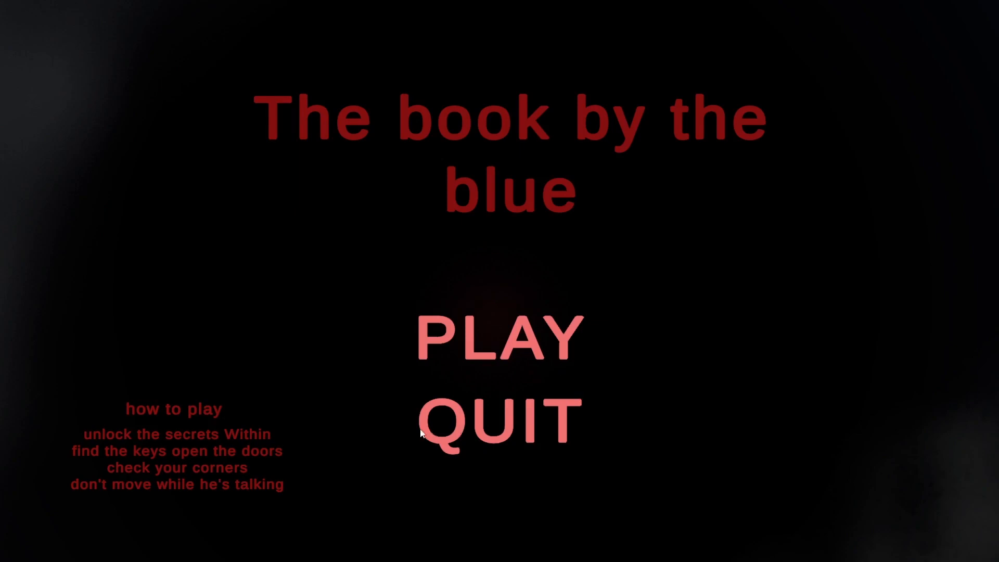
pyautogui.moveTo(623, 410)
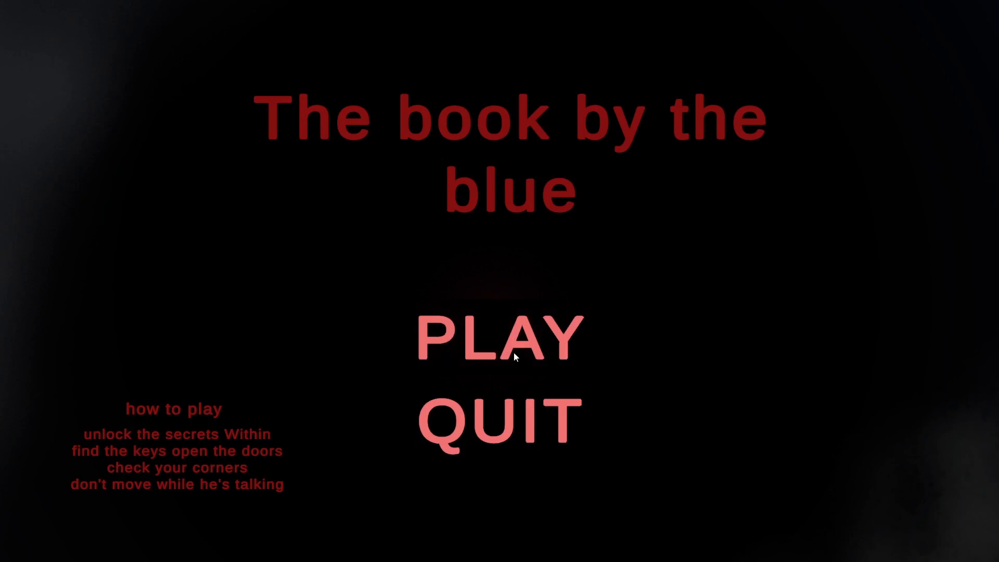
pyautogui.click(499, 337)
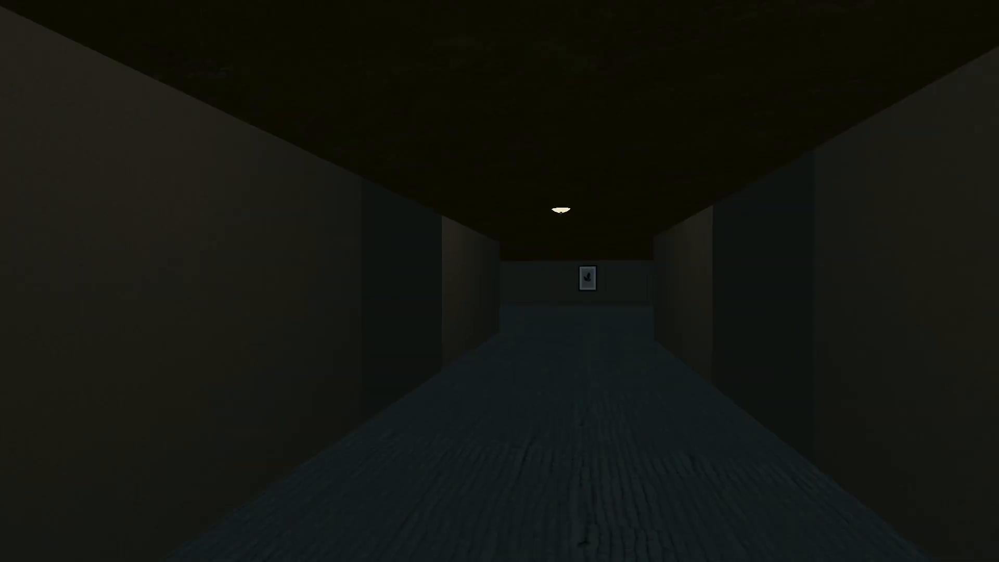